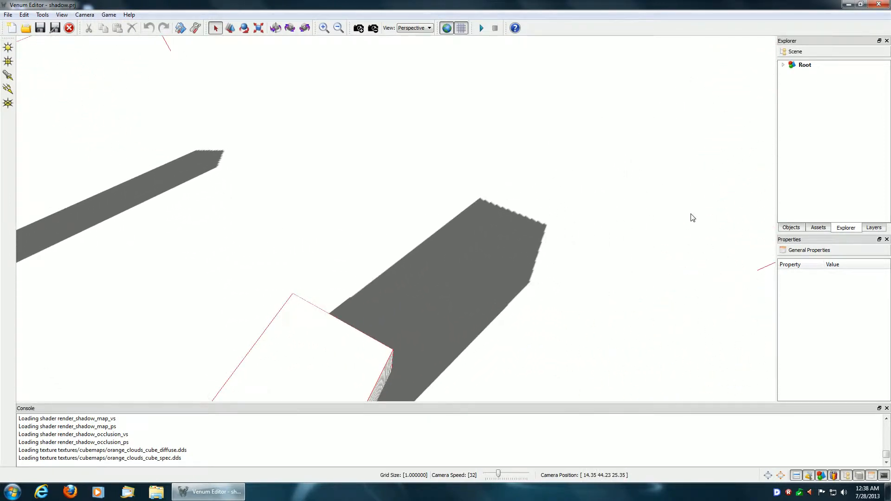
{"action": "mouse_move", "coordinate": [539, 280]}
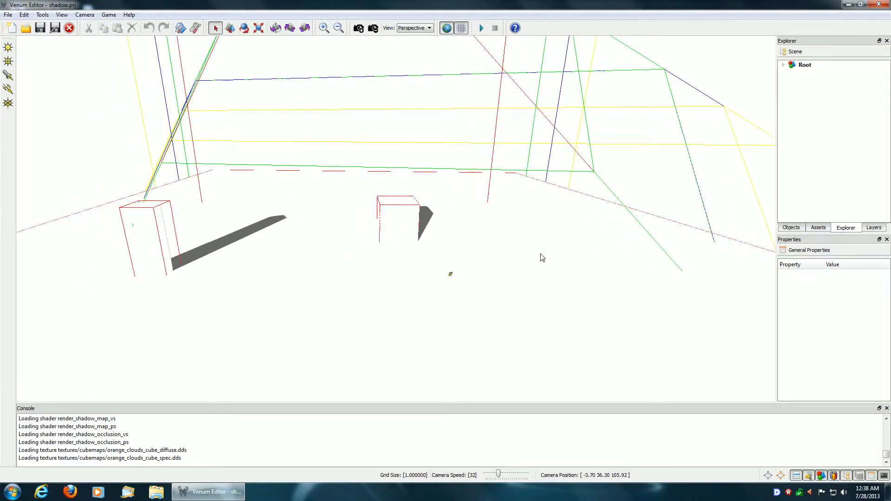
Step: Select Light0 in the Explorer and rotate it so both cube shadows shorten
{"action": "left_click", "coordinate": [783, 64]}
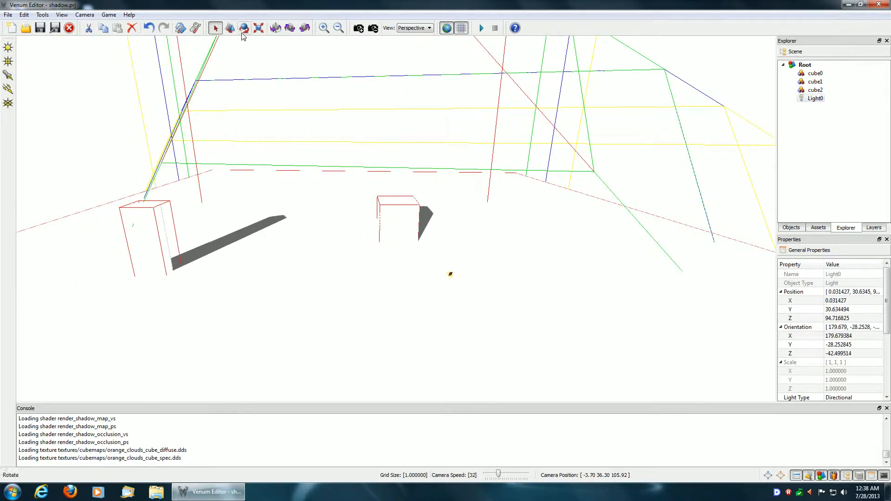
{"action": "left_click", "coordinate": [244, 28]}
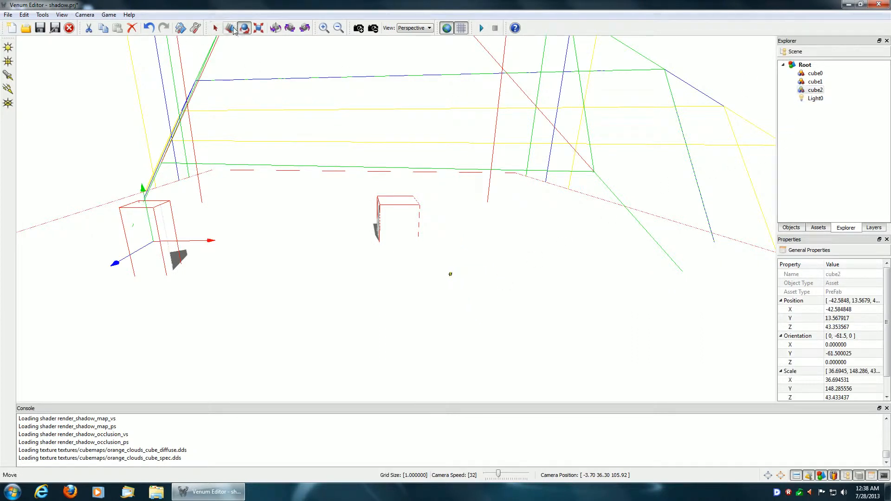
Step: Raise cube2 and slide it along X so its shadow falls across the short cube
{"action": "left_click_drag", "start_coordinate": [143, 187], "coordinate": [142, 173]}
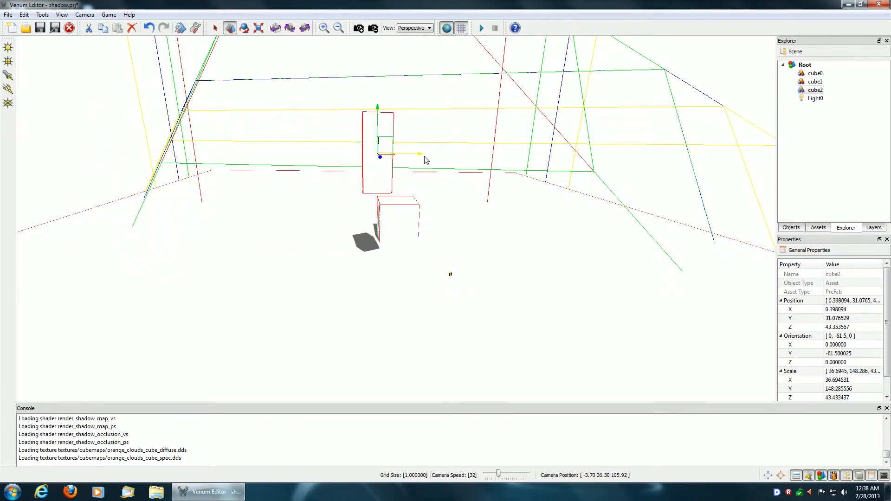
{"action": "left_click_drag", "start_coordinate": [386, 154], "coordinate": [432, 156]}
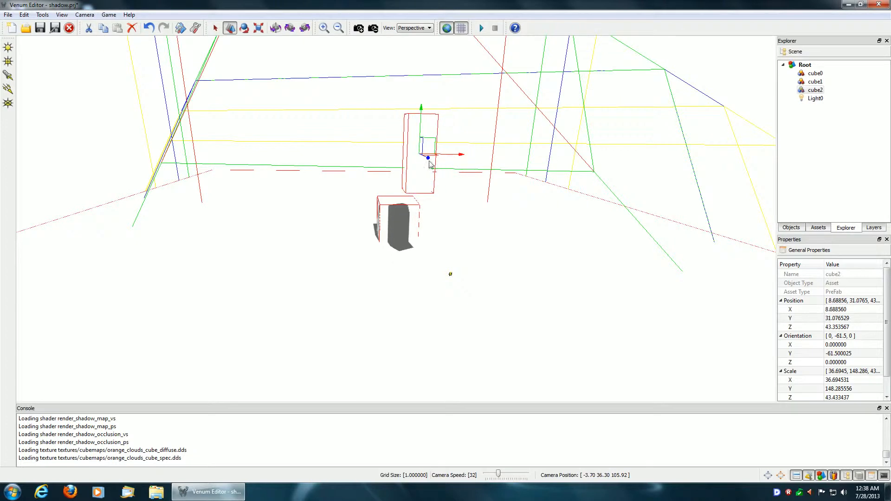